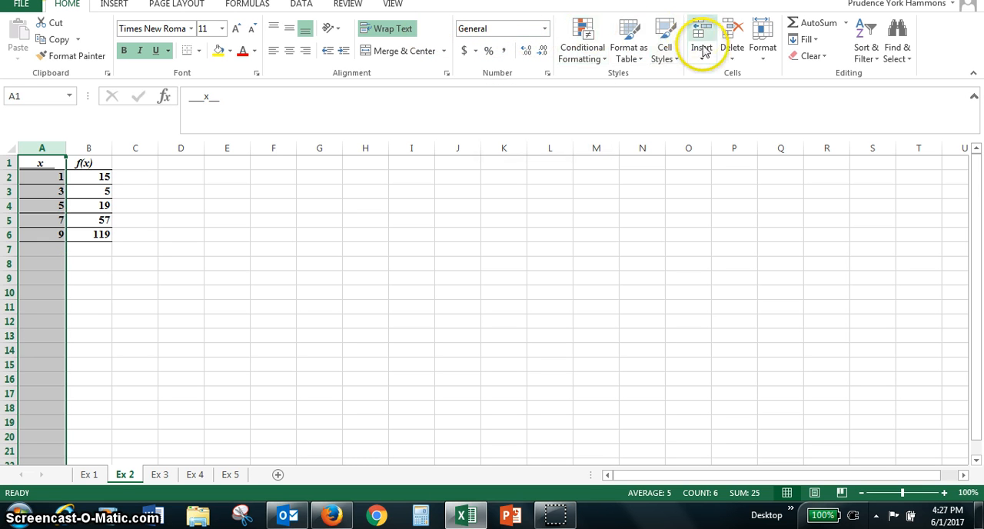
# - Insert a blank column in front of the x and f(x) table
pyautogui.click(701, 34)
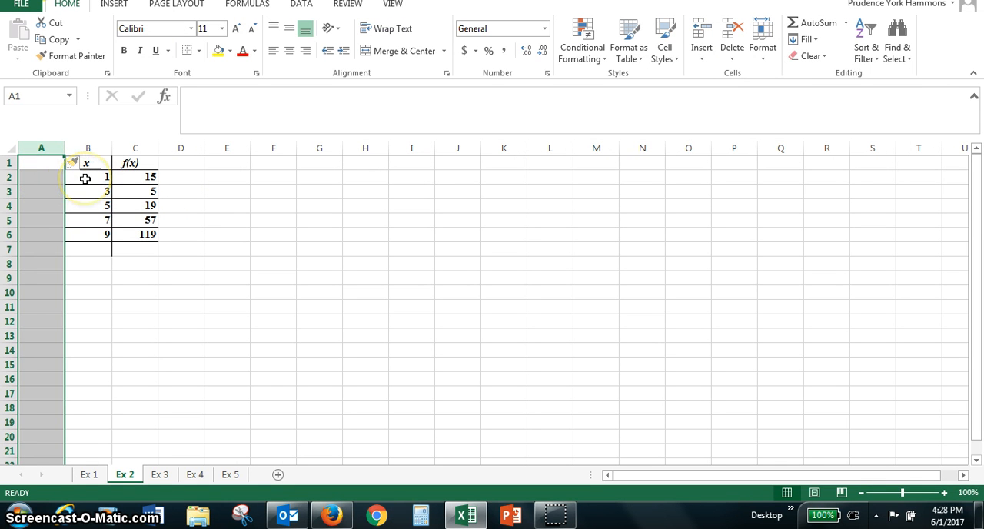
# - Enter the x difference 2 beside x values 3, 5, 7 and 9, with ADD below
pyautogui.click(40, 191)
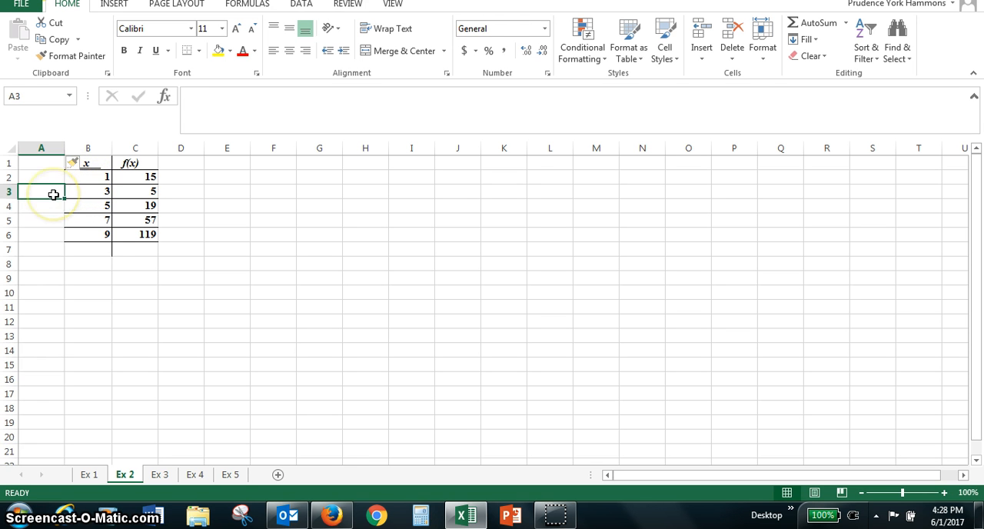
pyautogui.write('+')
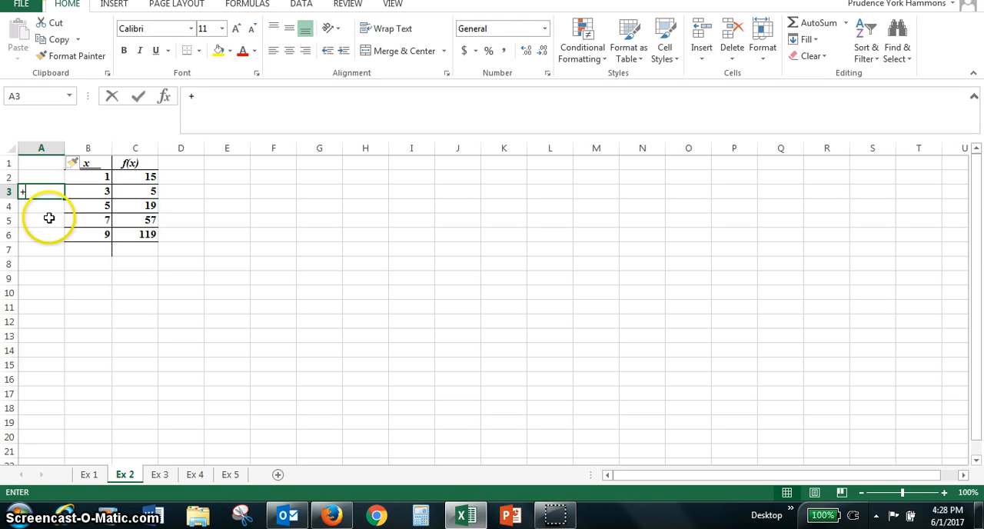
pyautogui.write('2')
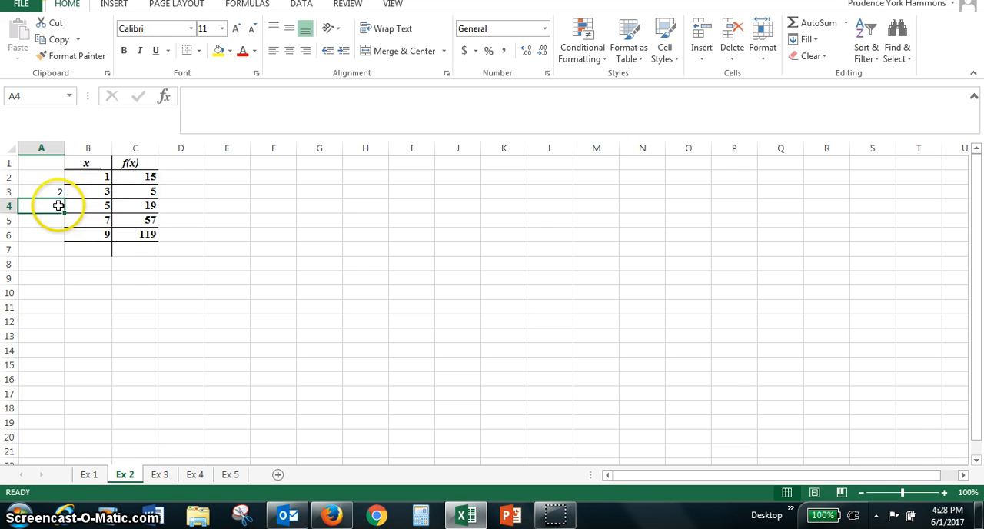
pyautogui.write('=')
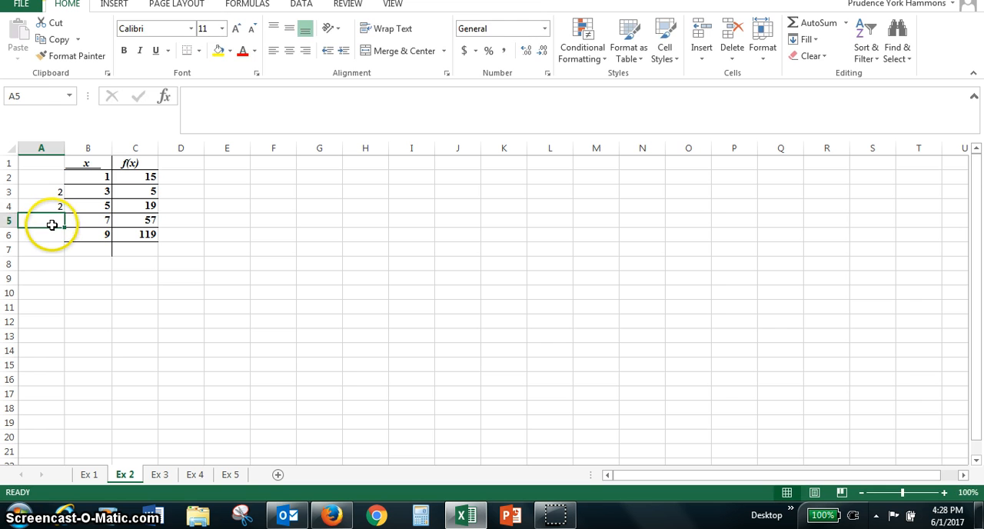
pyautogui.write('+2')
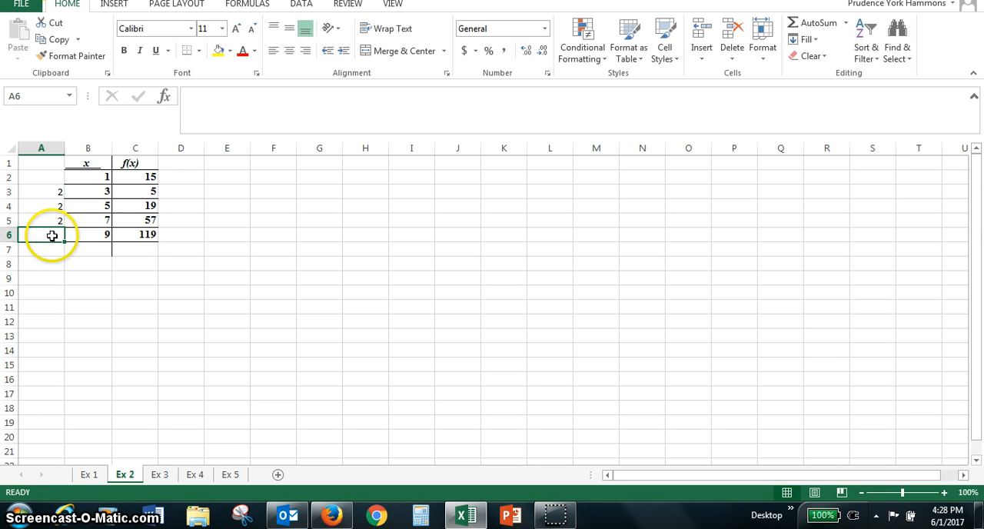
pyautogui.write('2')
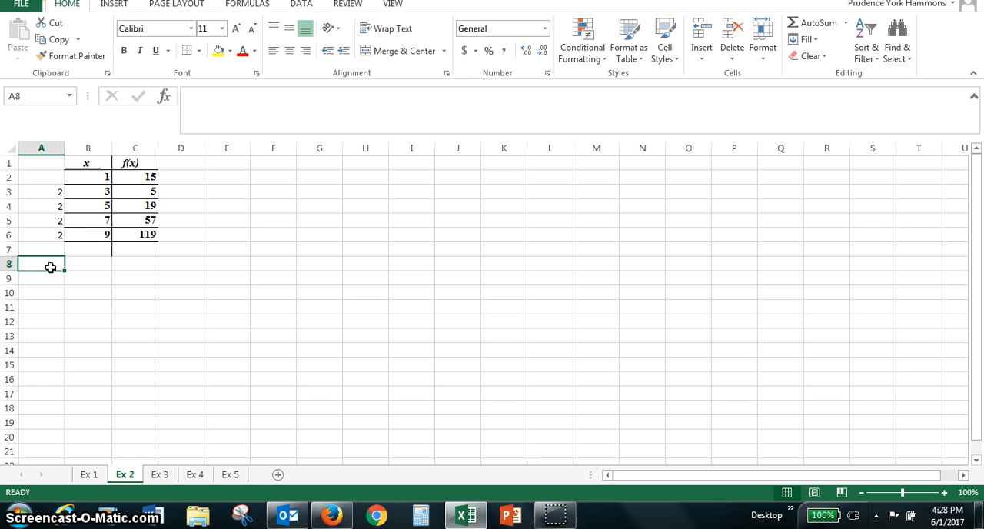
pyautogui.write('ADD')
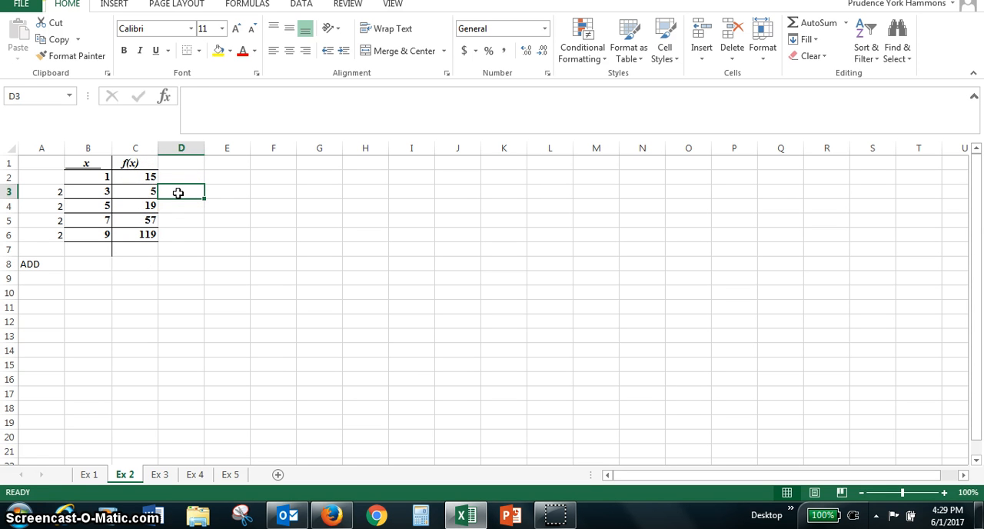
# - Enter the f(x) first differences -10, 14, 38 and 62 in column D
pyautogui.write('-10')
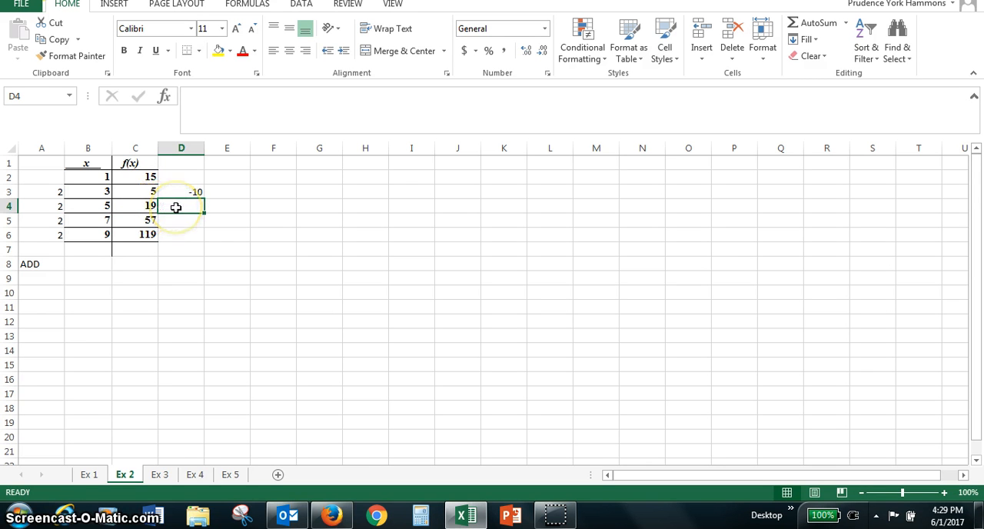
pyautogui.write('+')
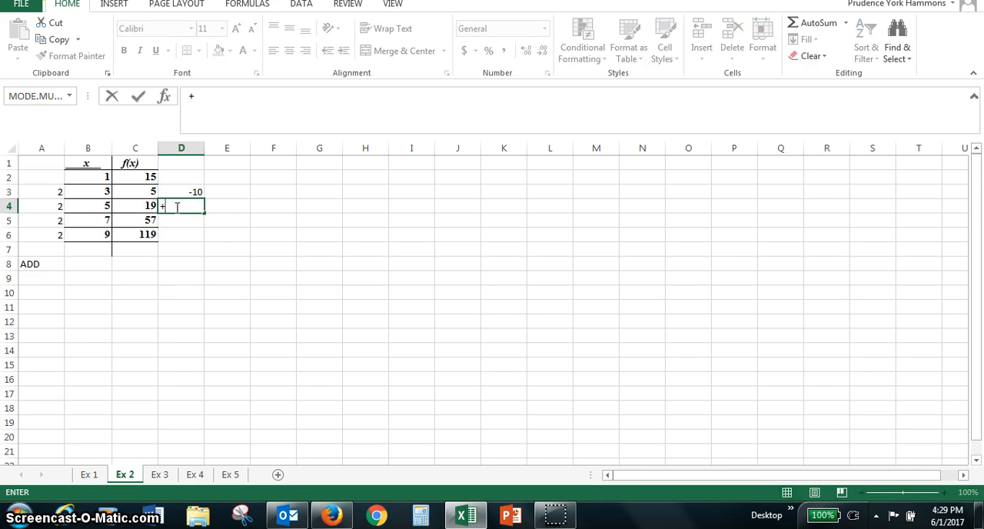
pyautogui.write('14')
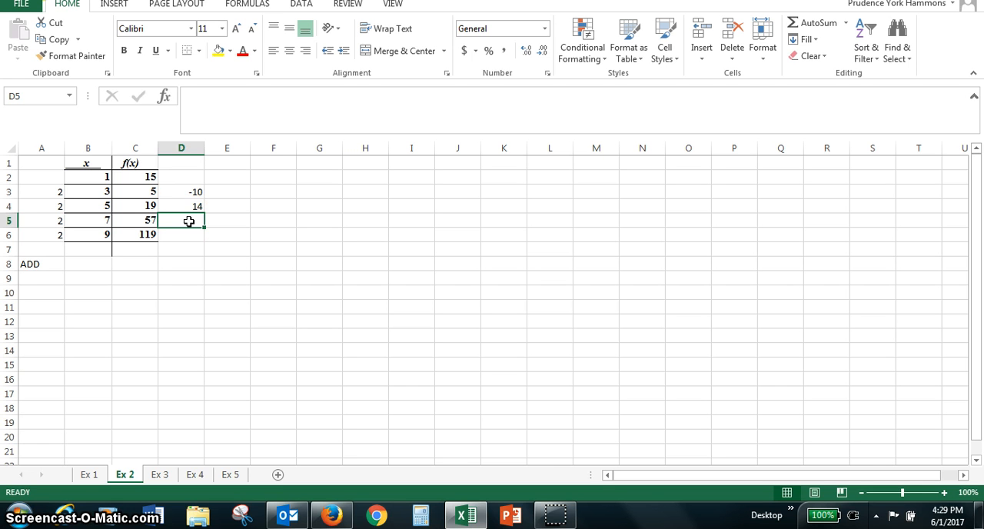
pyautogui.write('3')
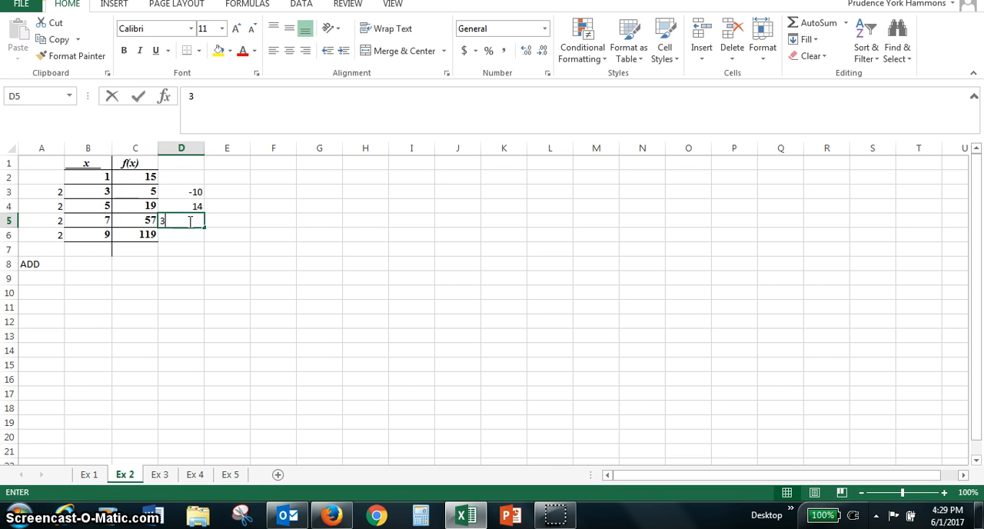
pyautogui.write('8')
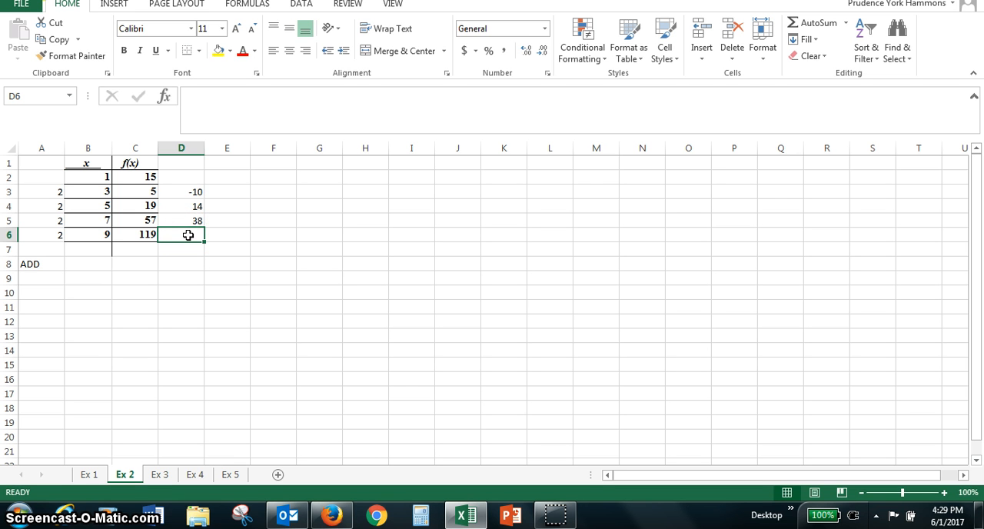
pyautogui.write('6')
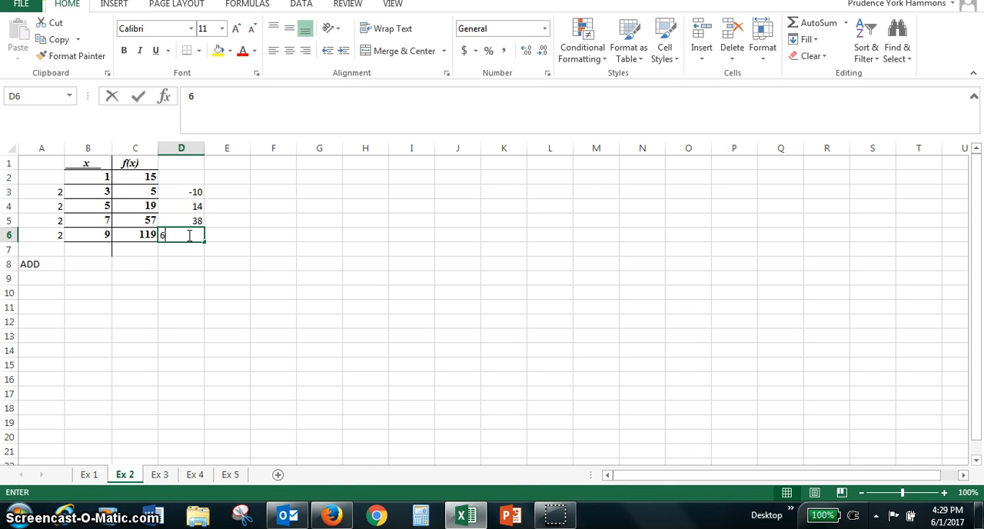
pyautogui.write('2')
pyautogui.click(182, 191)
pyautogui.write('=')
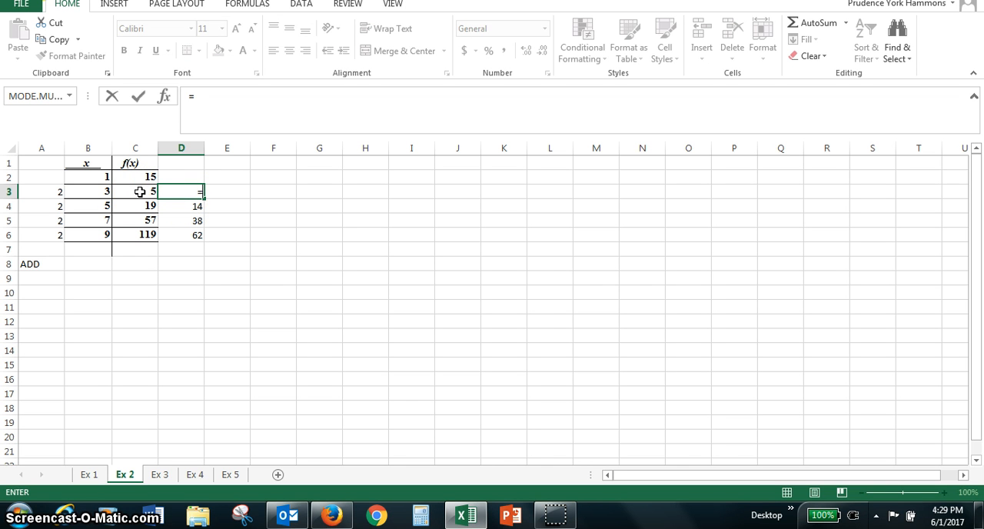
pyautogui.click(134, 191)
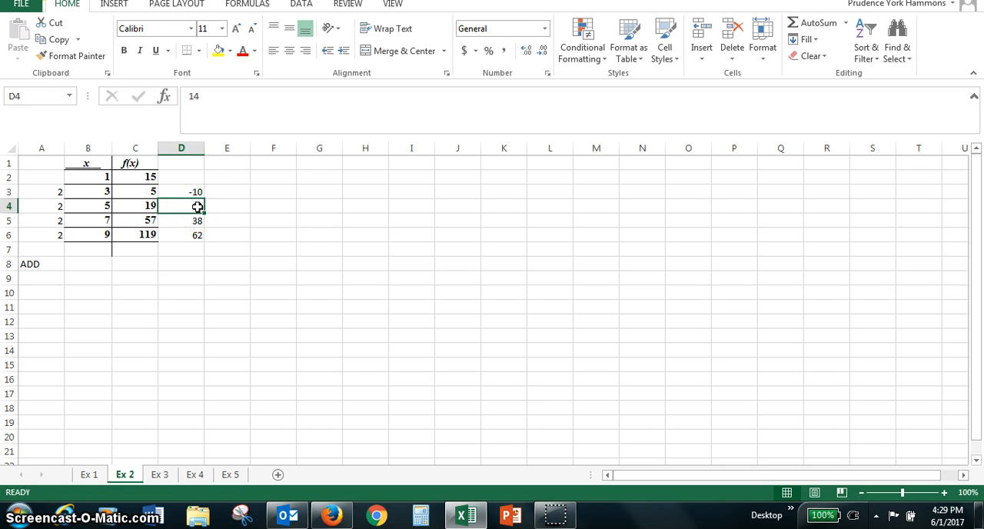
pyautogui.write('=')
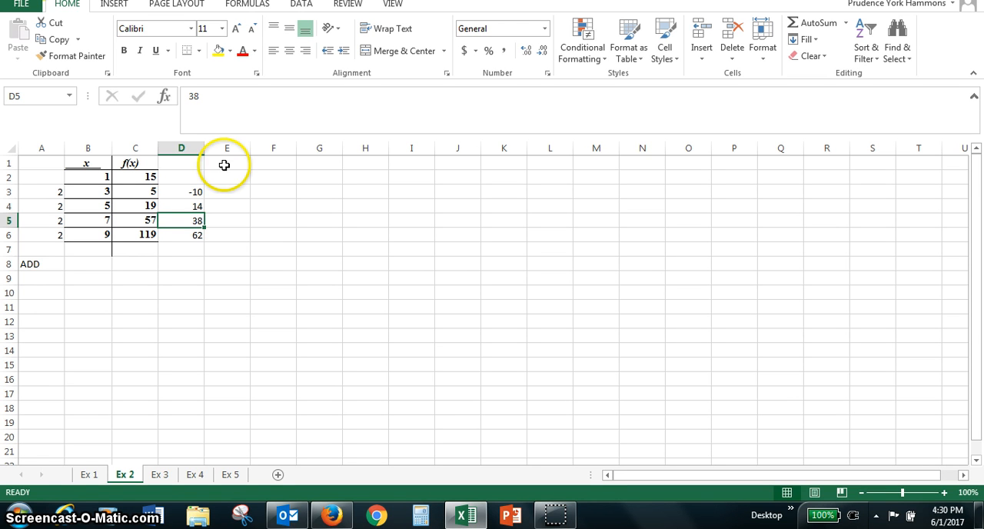
# - Add the heading 'second difference' to column E
pyautogui.write('s')
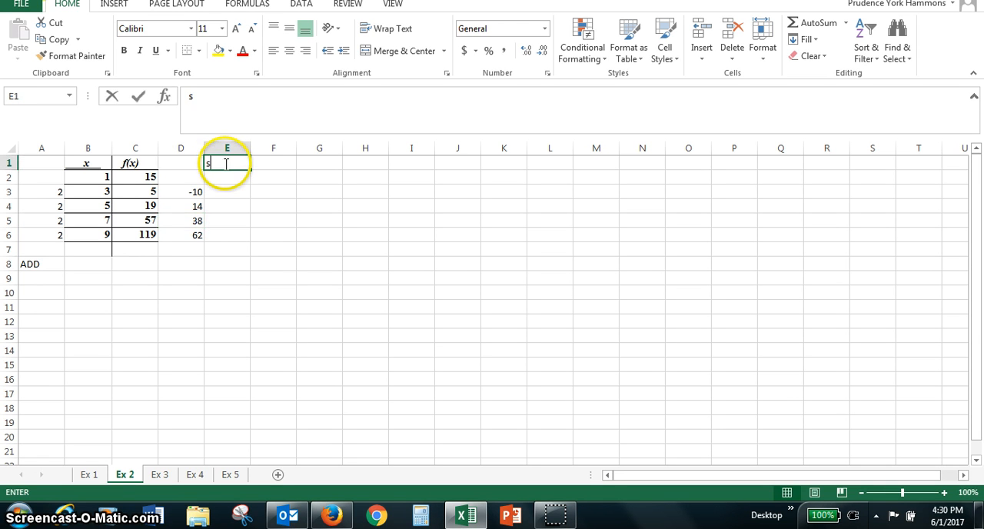
pyautogui.write('econd d')
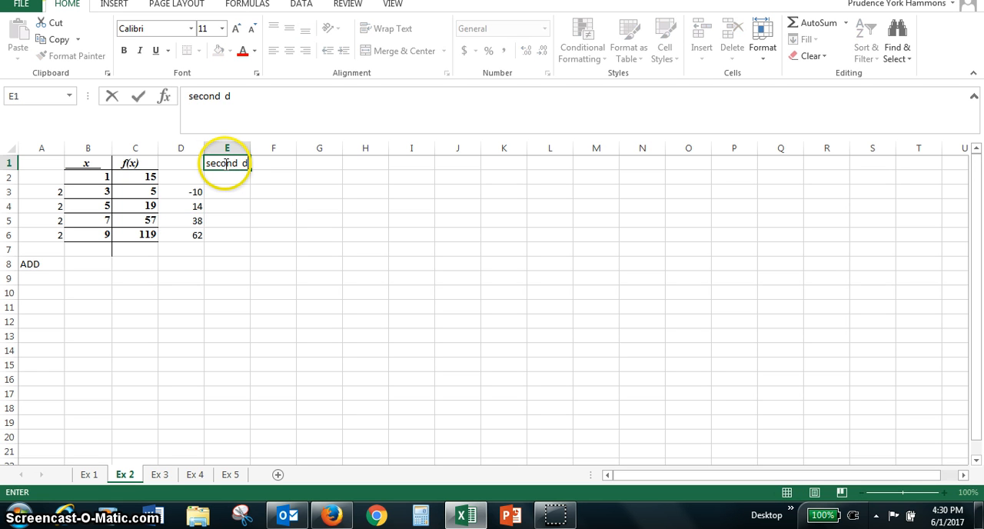
pyautogui.write('ifferen')
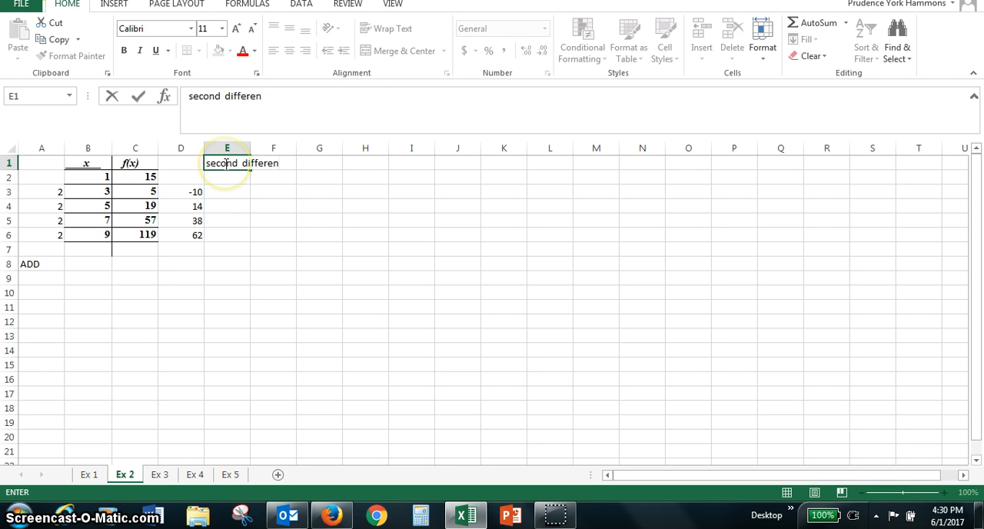
pyautogui.write('ce')
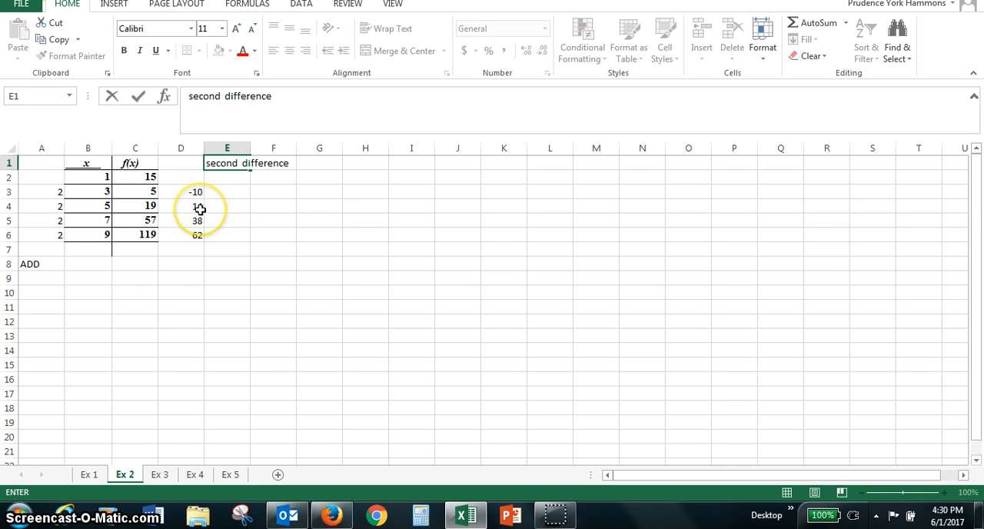
# - Enter formulas subtracting each previous first difference, giving 24 in rows 4 to 6
pyautogui.write('14')
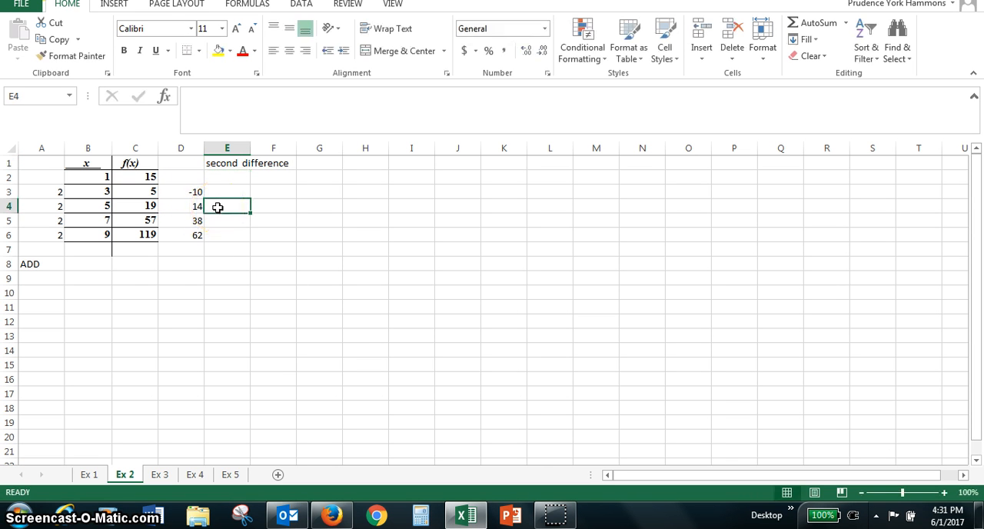
pyautogui.write('=')
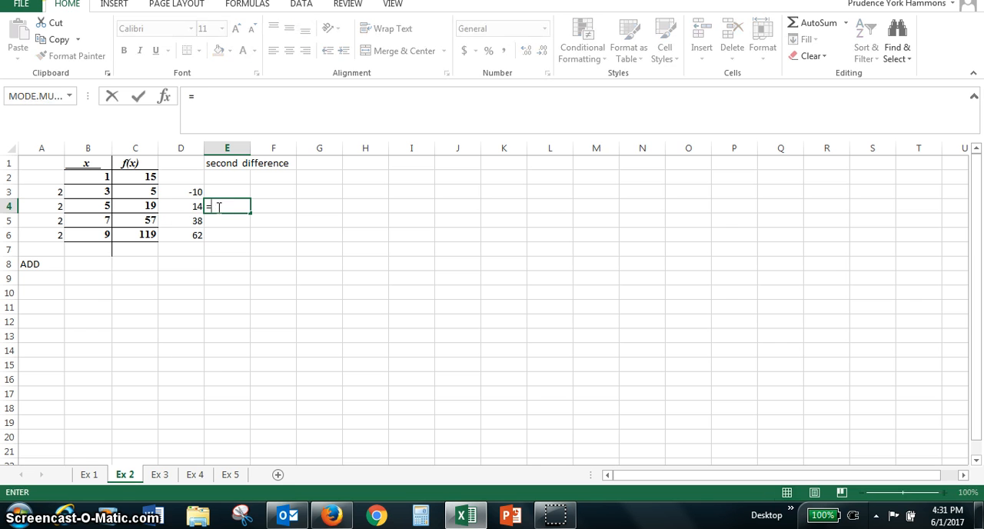
pyautogui.click(181, 205)
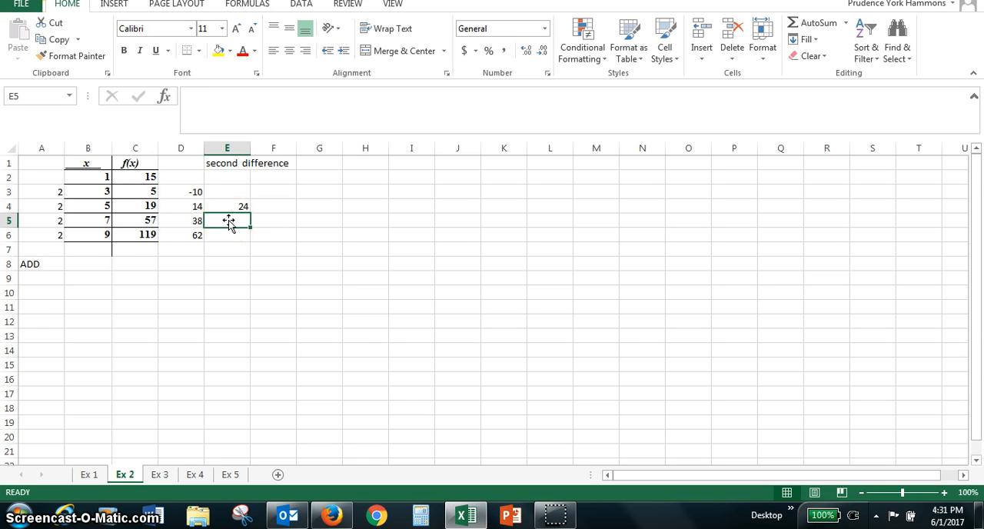
pyautogui.write('=D5-')
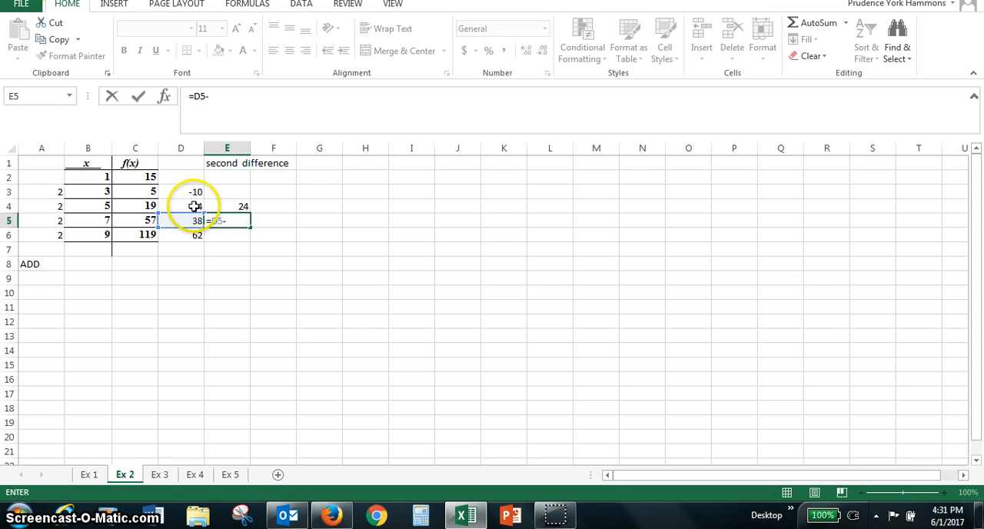
pyautogui.click(181, 206)
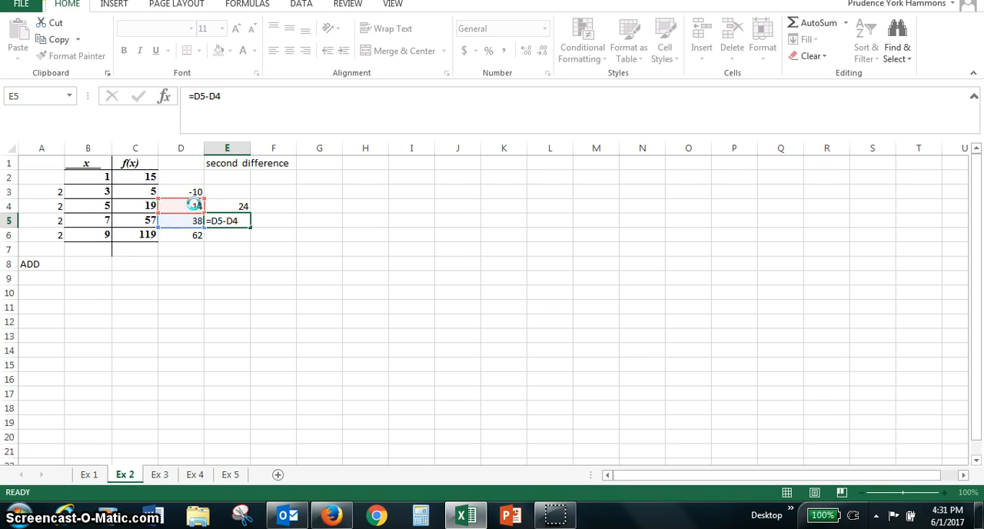
pyautogui.press('enter')
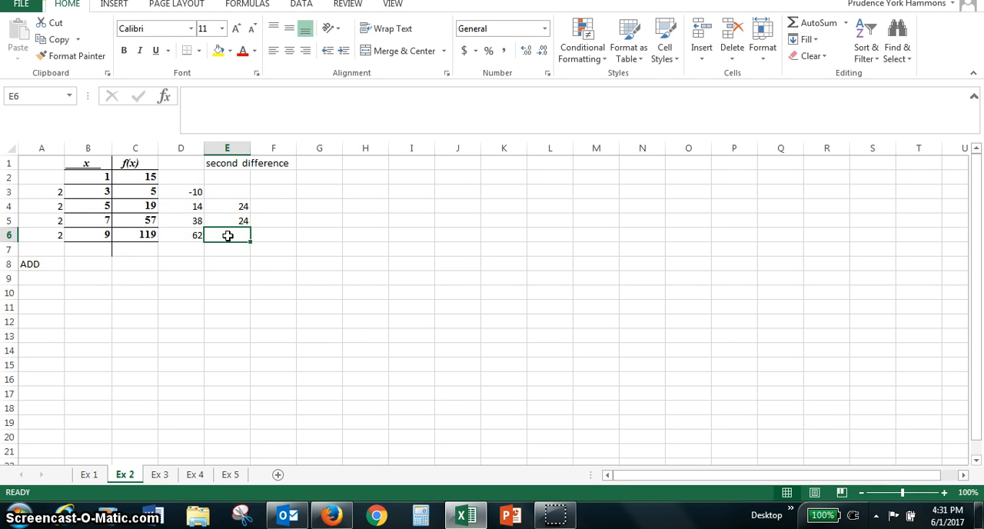
pyautogui.write('=')
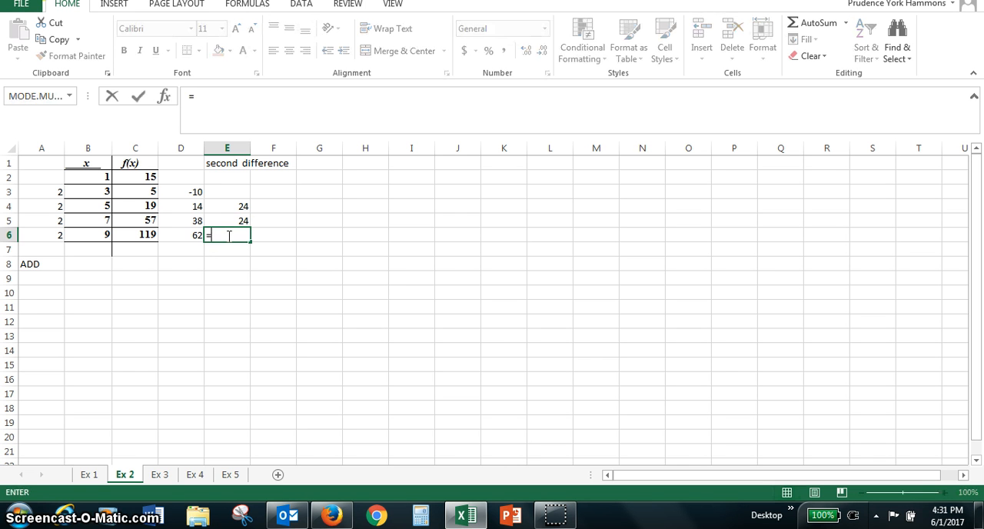
pyautogui.click(181, 235)
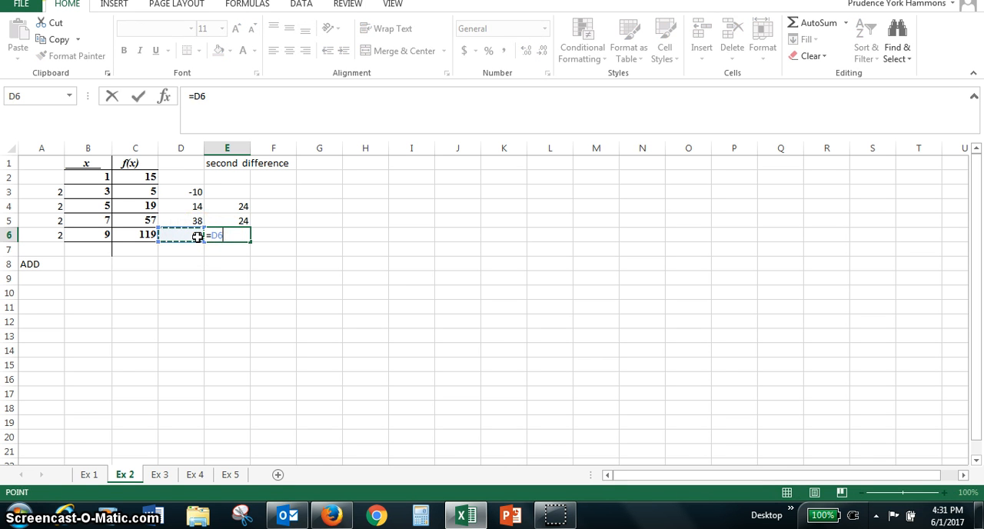
pyautogui.click(181, 220)
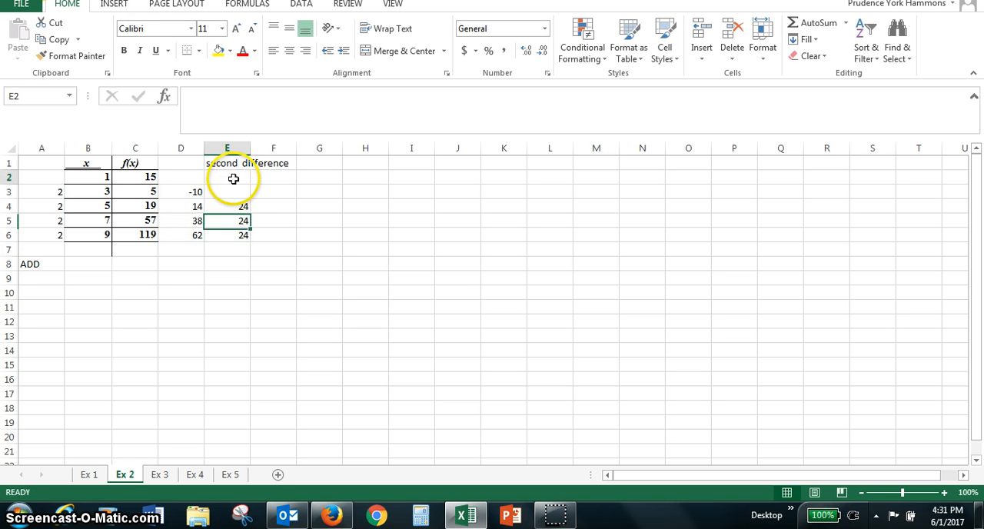
# - Label the second difference column 'constant' beneath its heading, fixing a typo
pyautogui.write('cons')
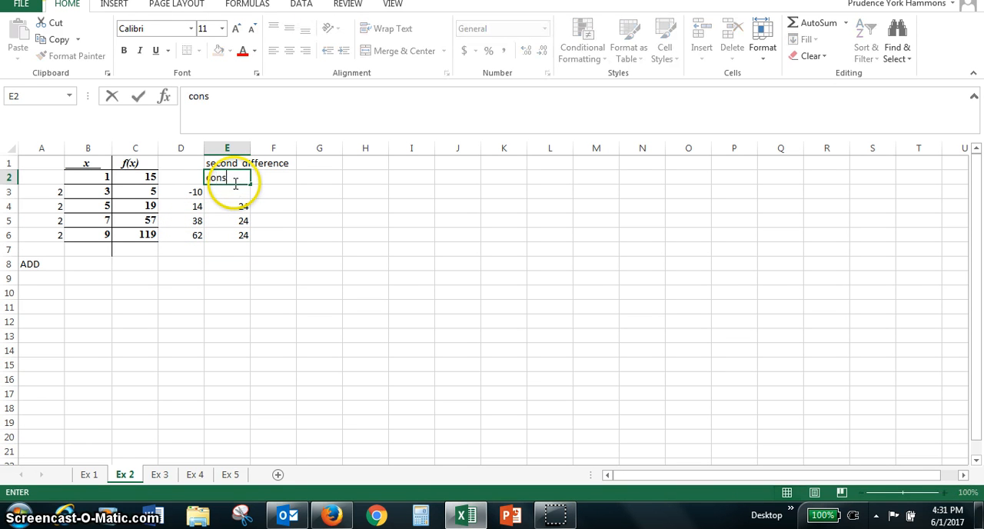
pyautogui.write('st')
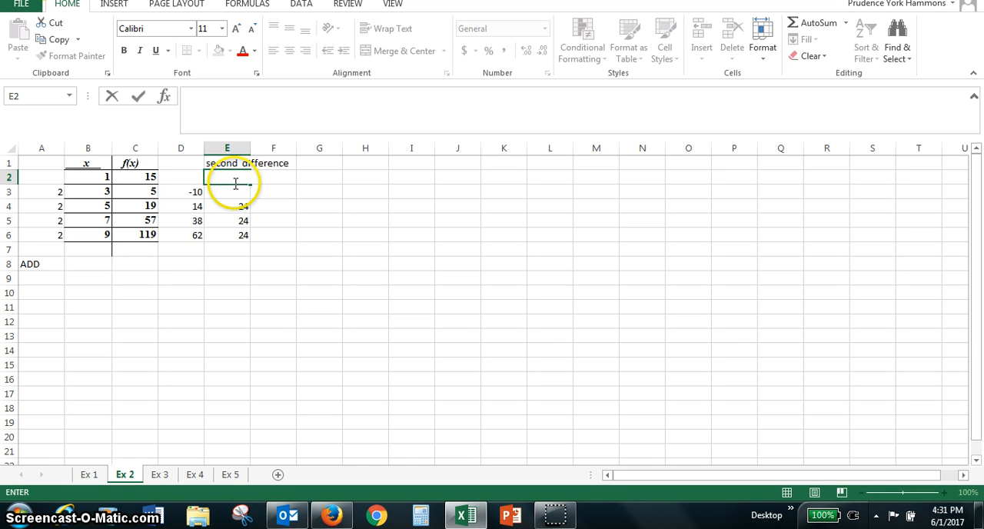
pyautogui.write('constatn')
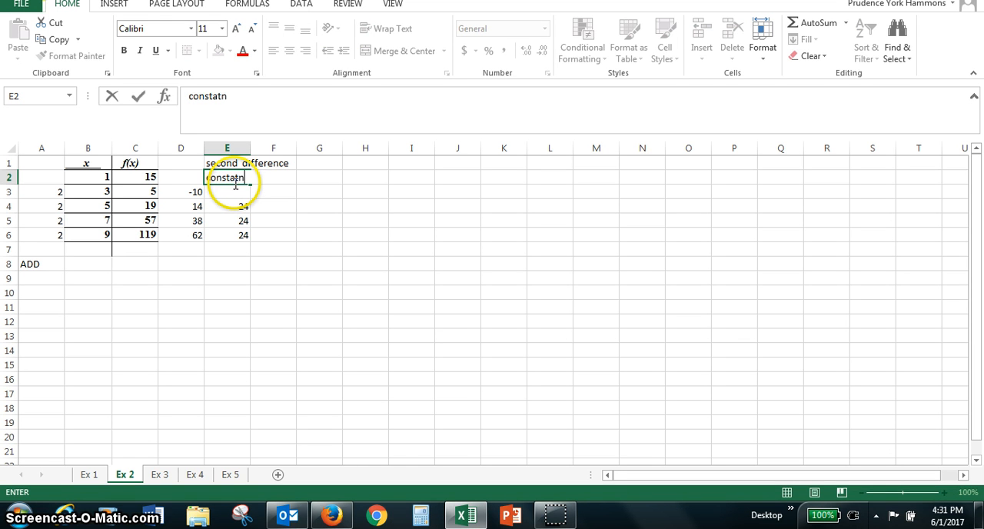
pyautogui.press('BackSpace')
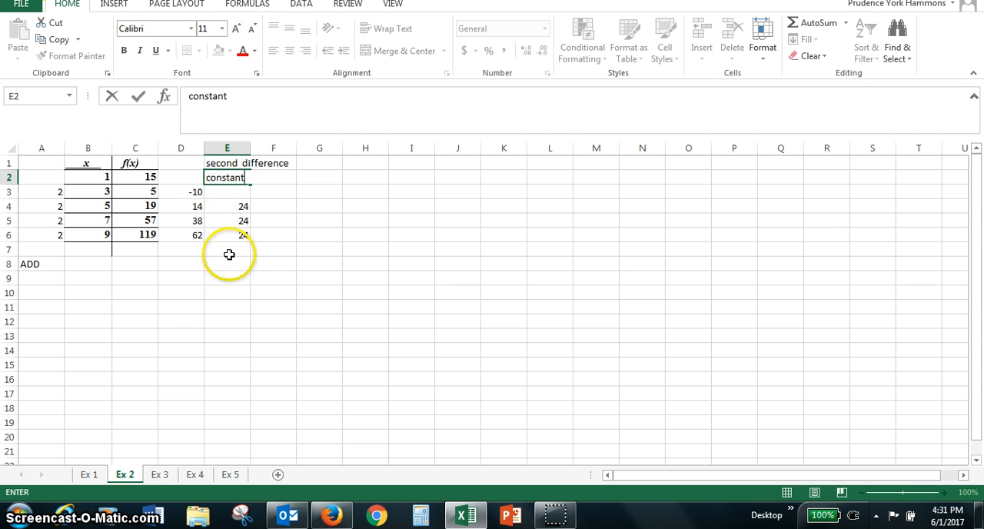
pyautogui.click(227, 263)
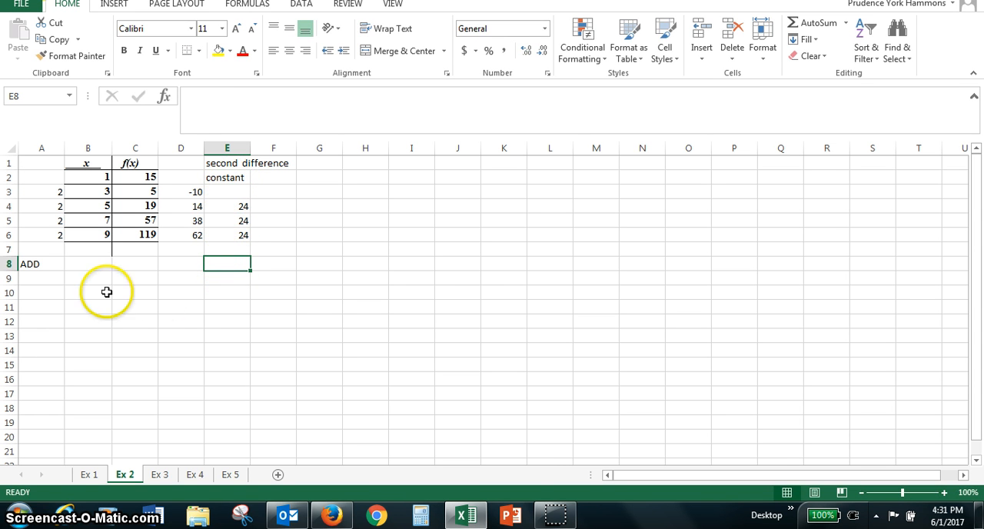
# - Write the note 'Add-Constant Second Difference' in cell A10
pyautogui.click(42, 292)
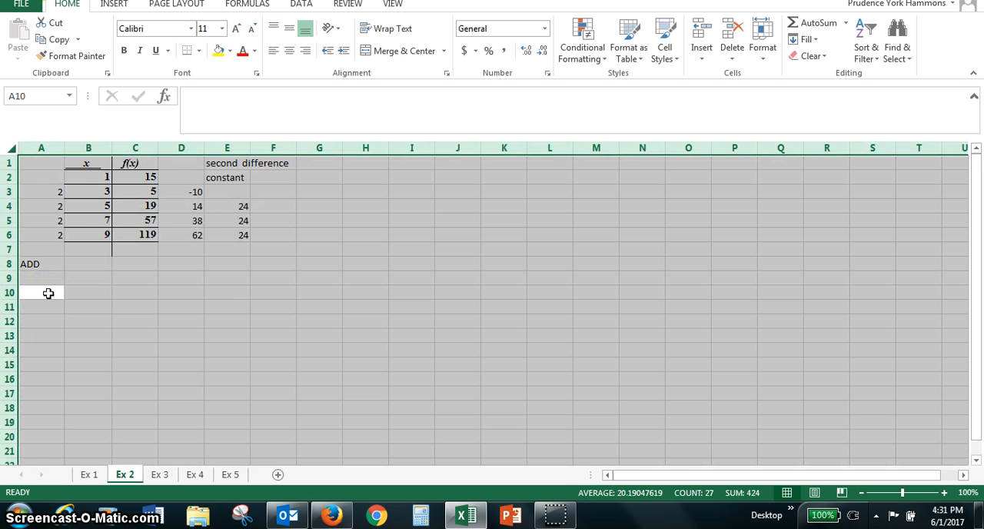
pyautogui.click(40, 291)
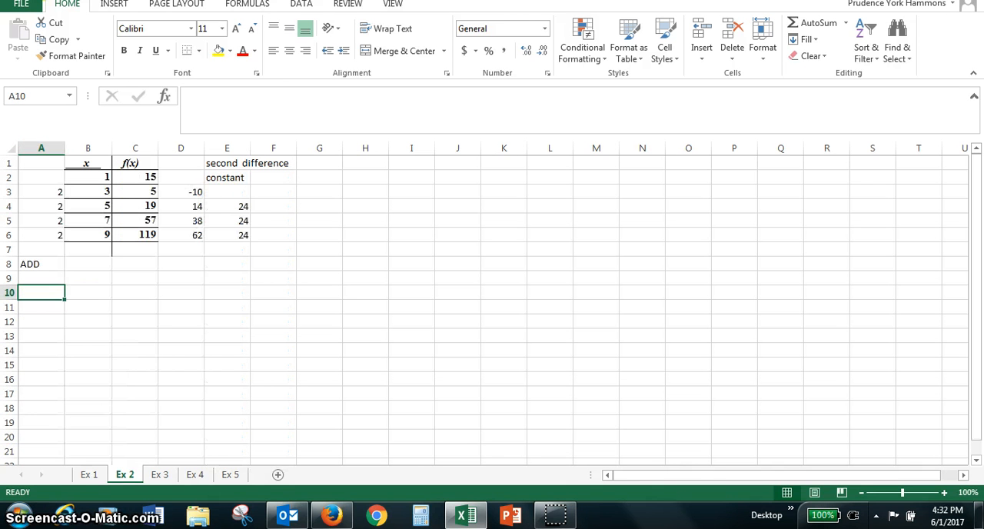
pyautogui.write('Add')
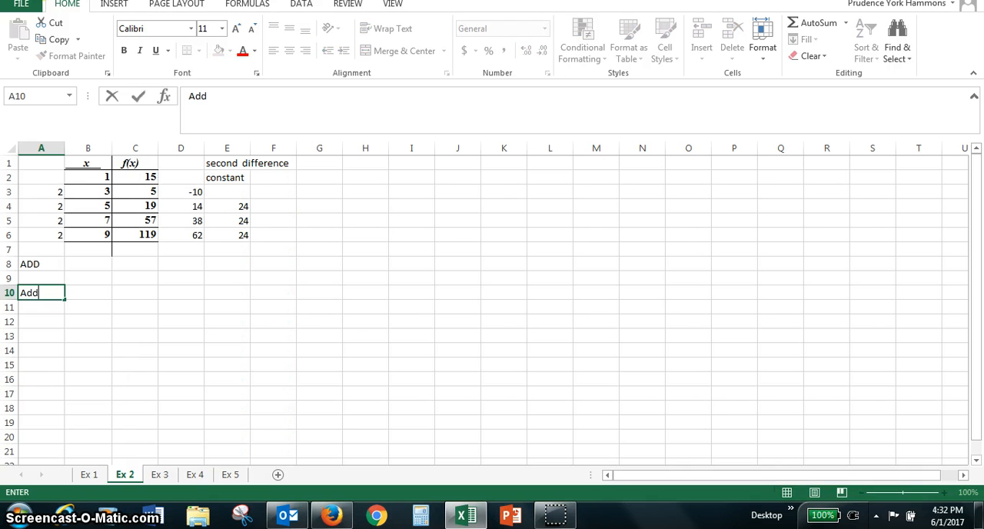
pyautogui.write('-Con')
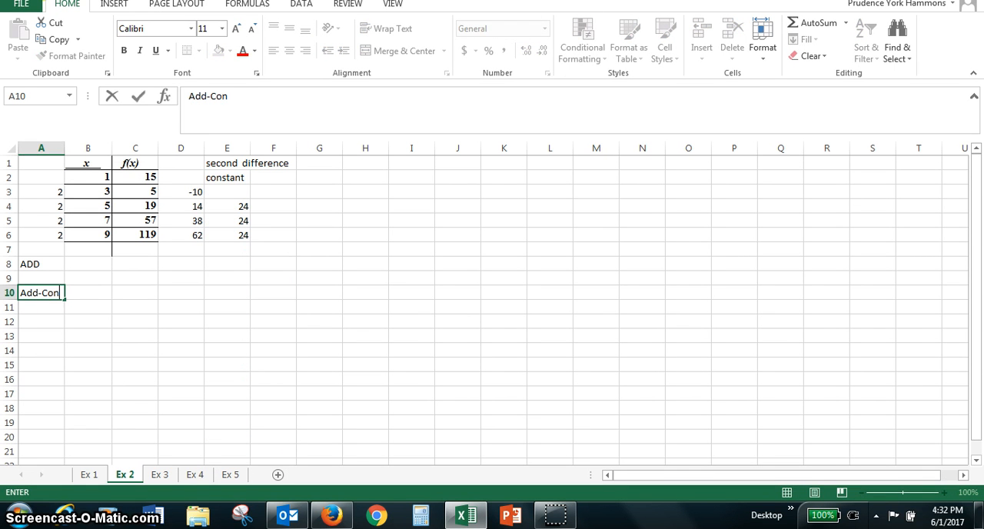
pyautogui.write('stant')
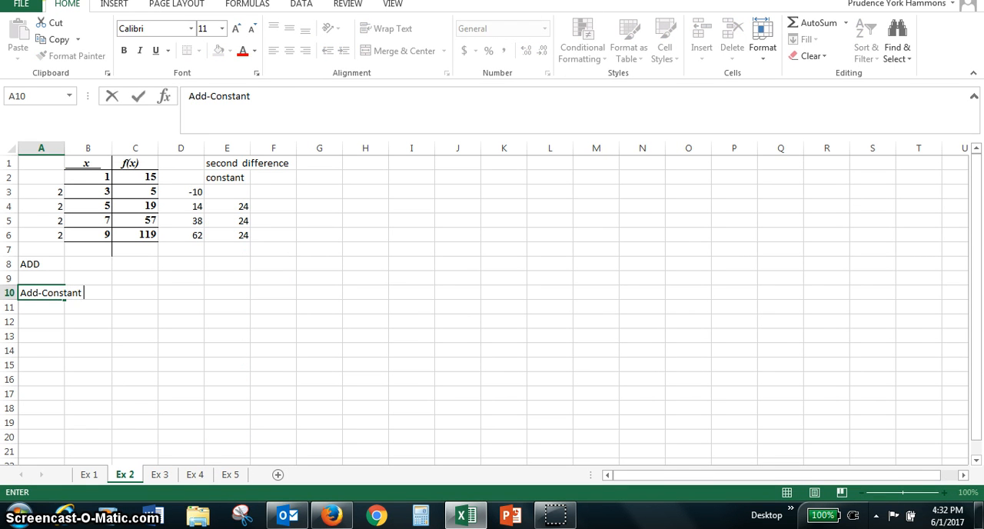
pyautogui.write('Second')
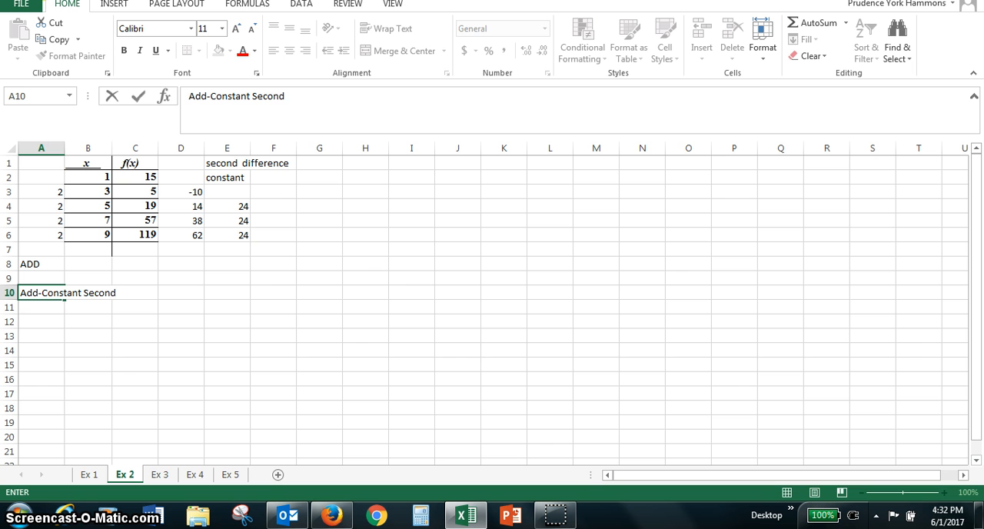
pyautogui.write('Difference')
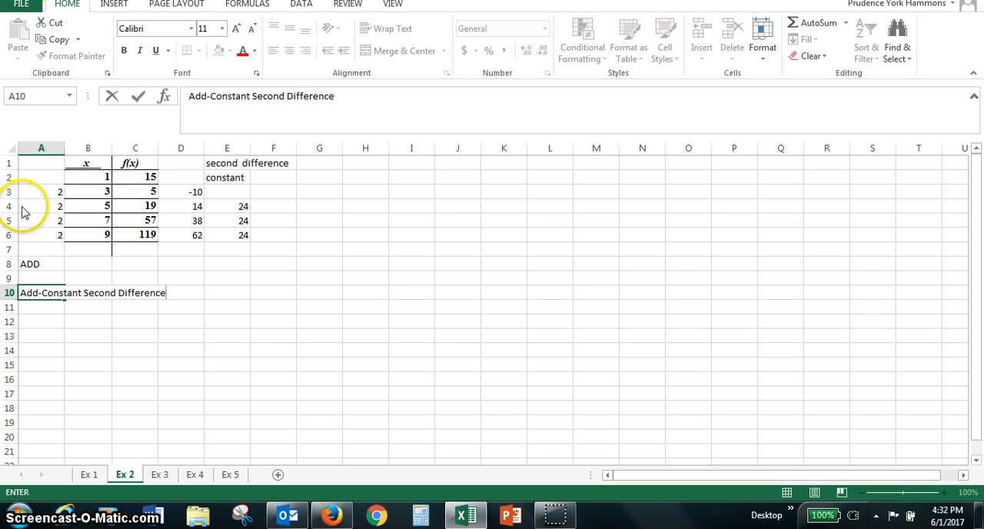
# - Type 'Quadratic Function' two rows further down
pyautogui.write('Quatdra')
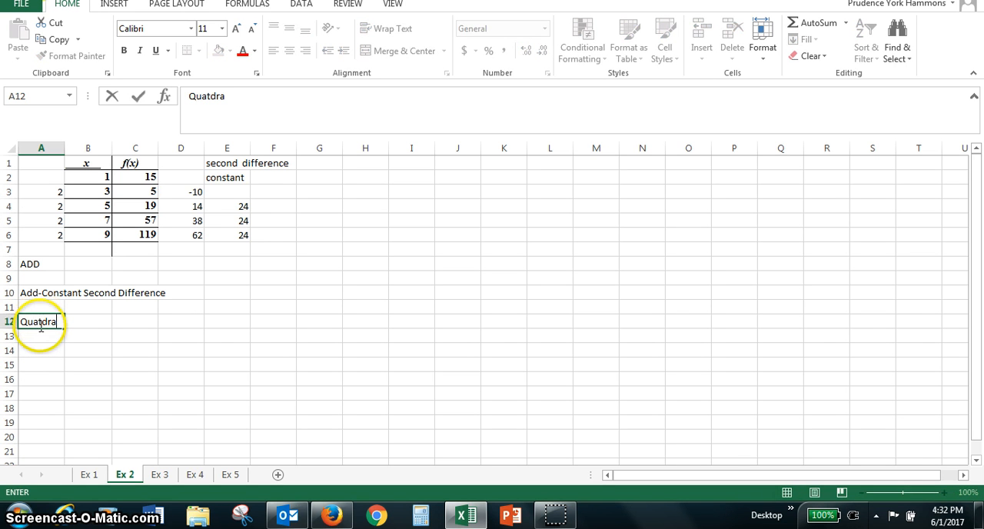
pyautogui.press('backspace')
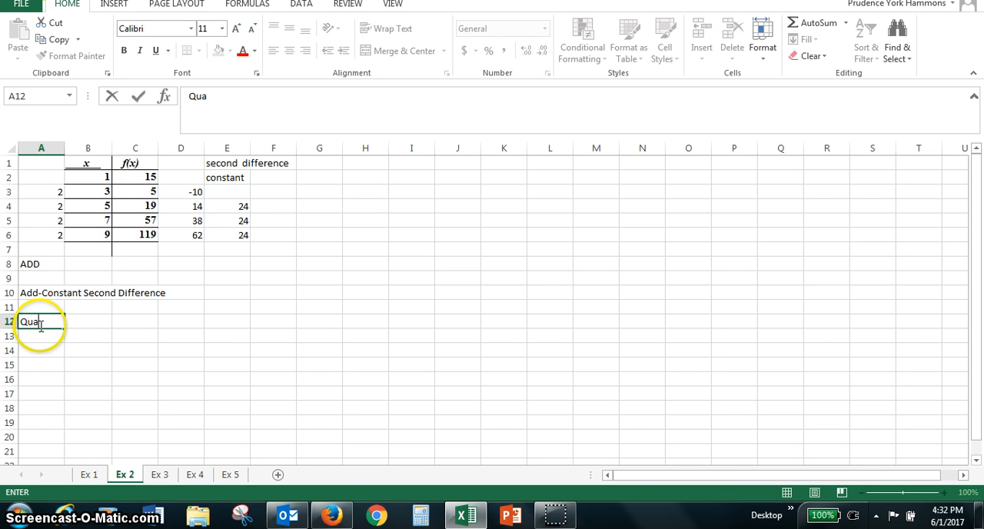
pyautogui.write('dratice')
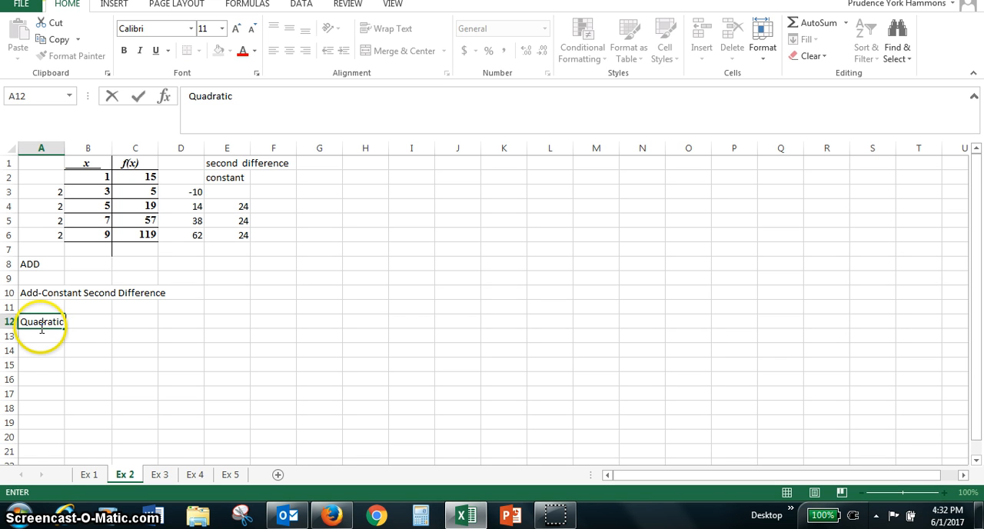
pyautogui.write('Function')
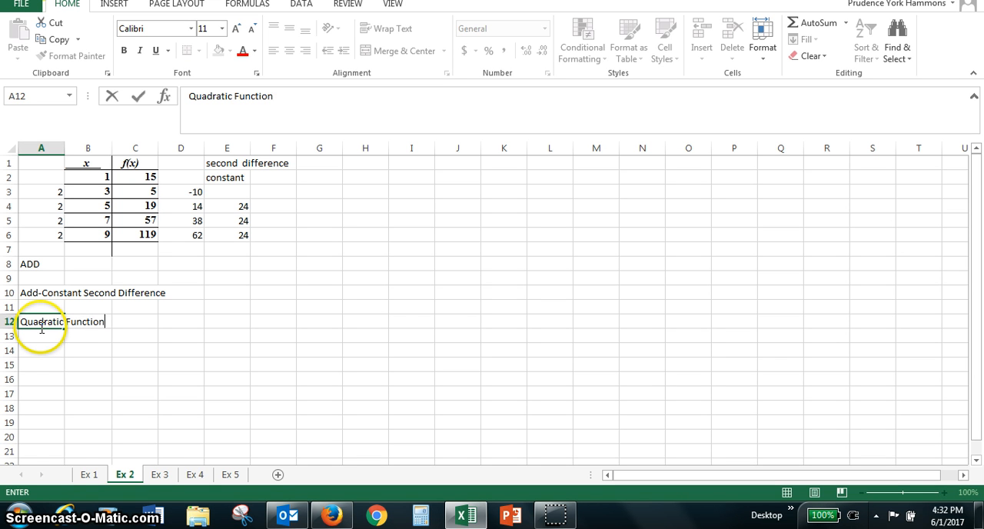
pyautogui.moveTo(317, 332)
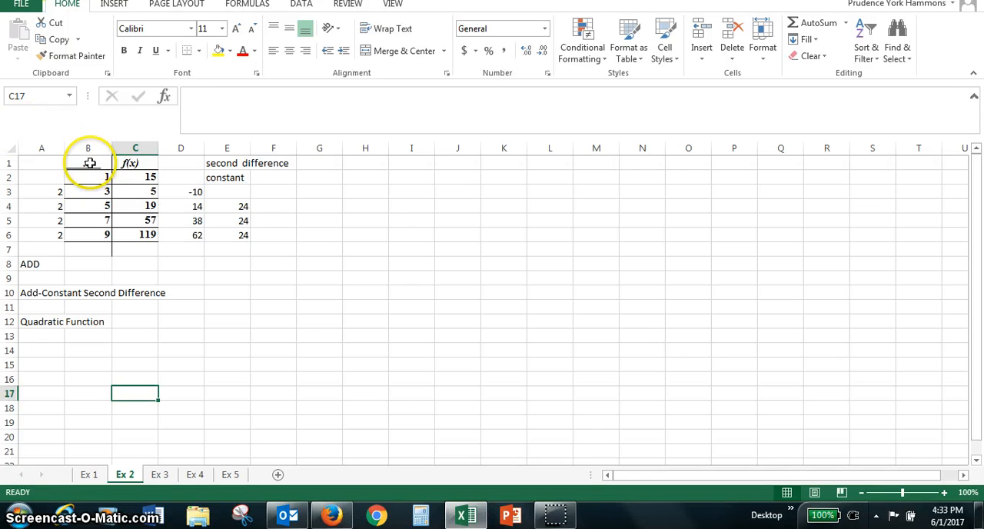
# - Insert a points-only scatter chart of the x and f(x) columns through row 6
pyautogui.click(87, 163)
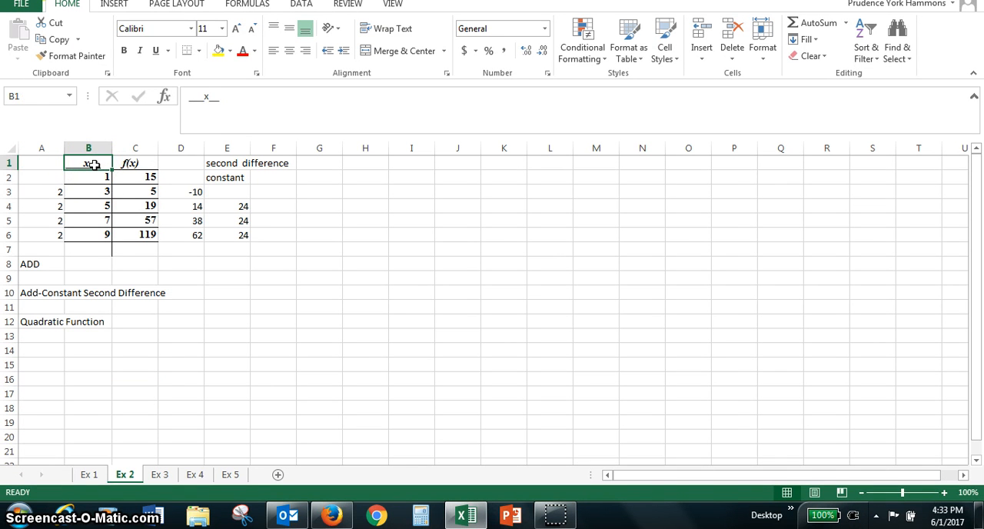
pyautogui.moveTo(88, 163); pyautogui.dragTo(135, 234)
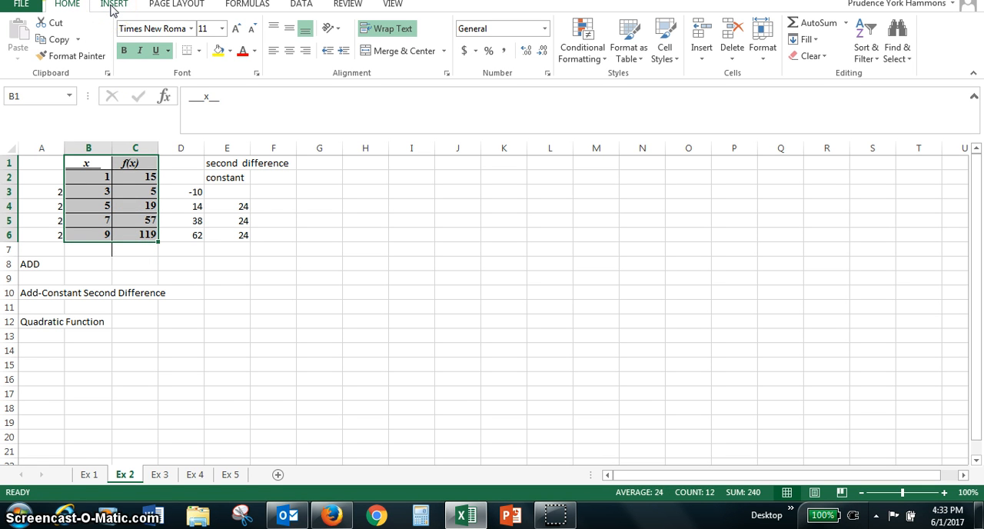
pyautogui.click(114, 5)
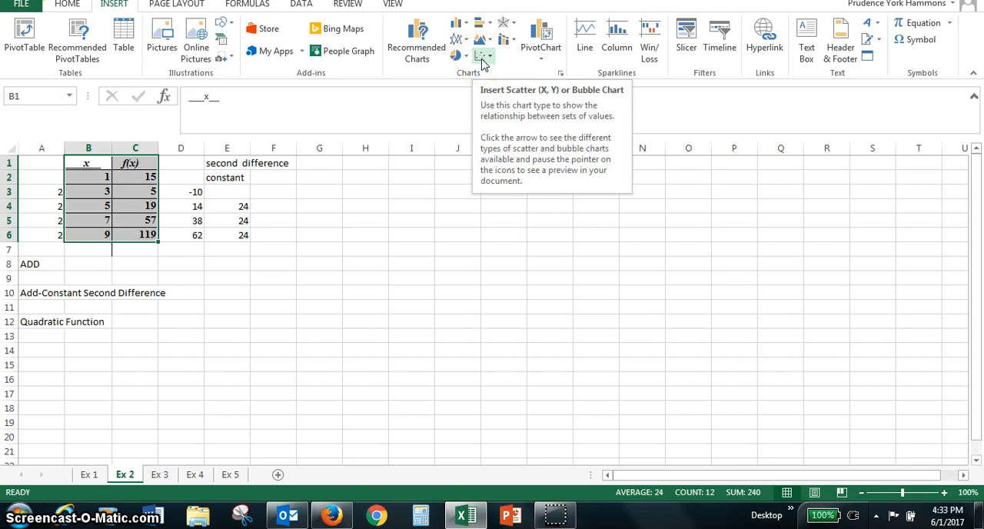
pyautogui.click(483, 55)
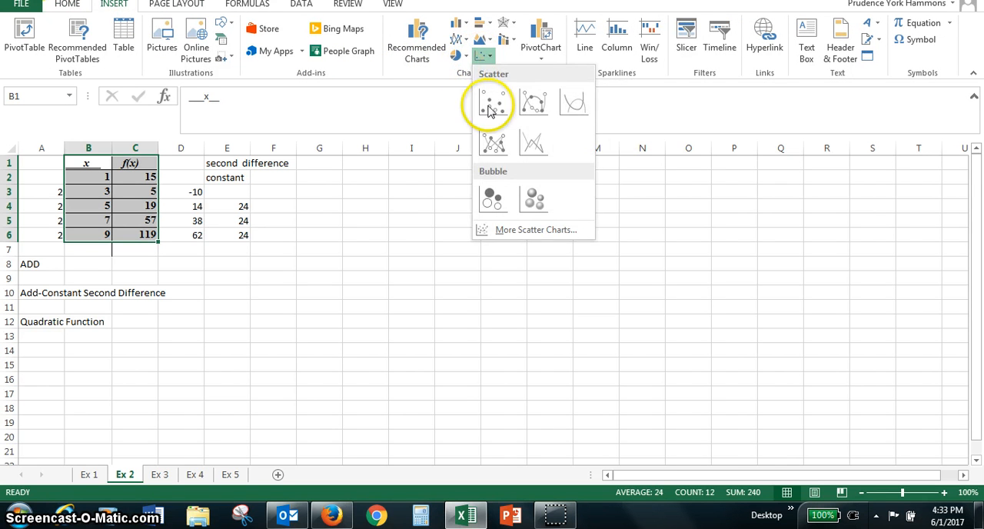
pyautogui.click(490, 102)
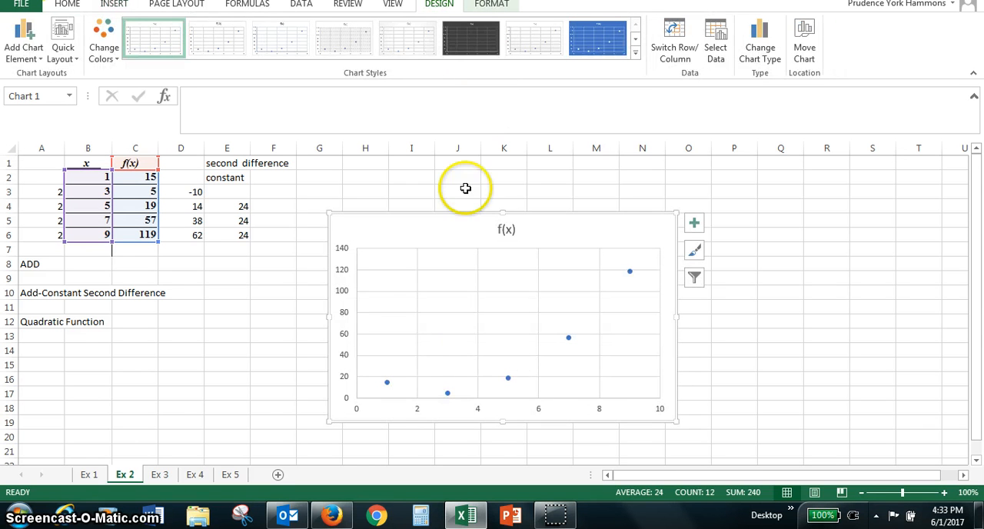
pyautogui.moveTo(417, 388)
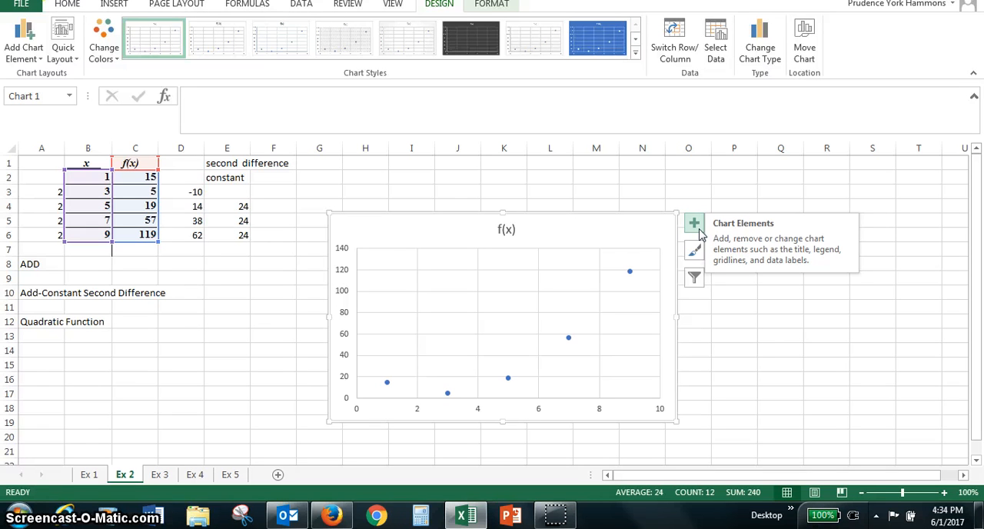
pyautogui.moveTo(699, 234)
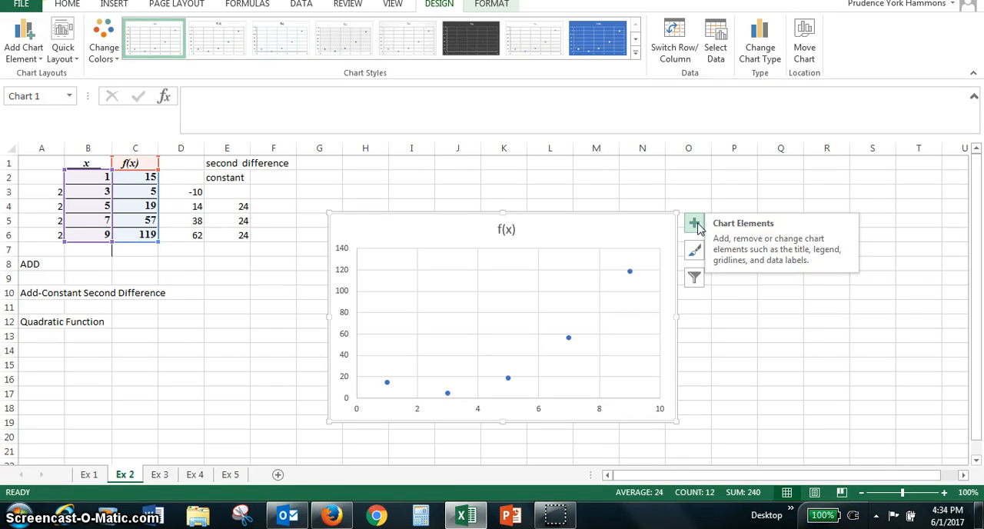
# - Open the Format Trendline pane through Chart Elements' Trendline More Options
pyautogui.click(694, 223)
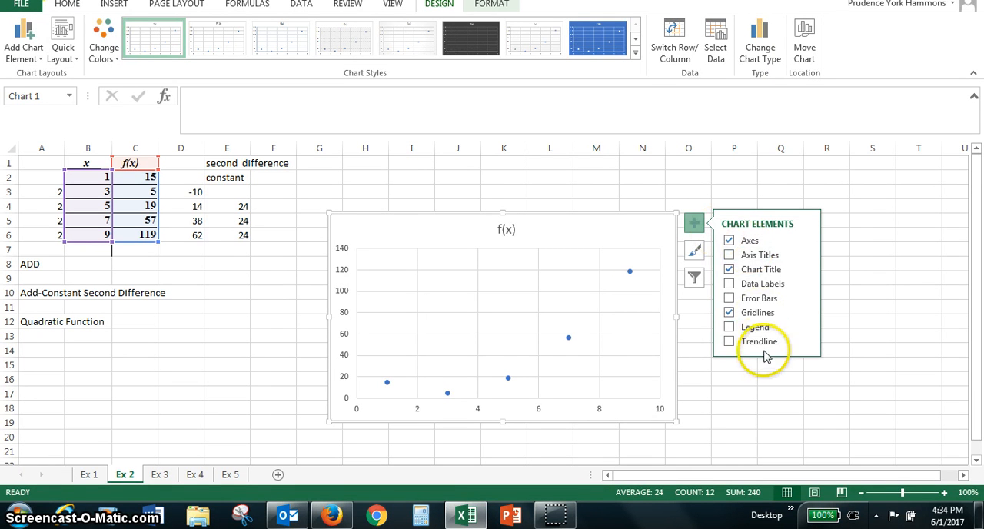
pyautogui.moveTo(807, 344)
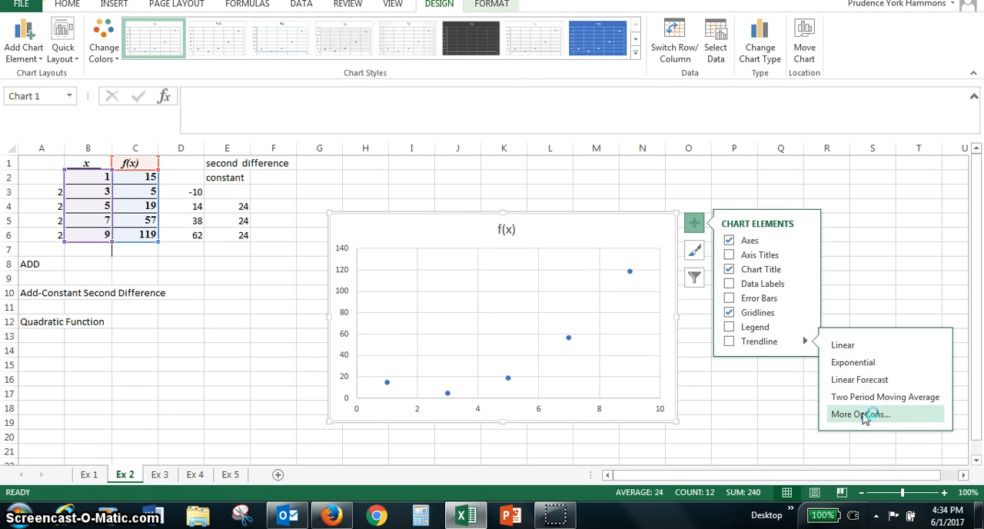
pyautogui.click(859, 414)
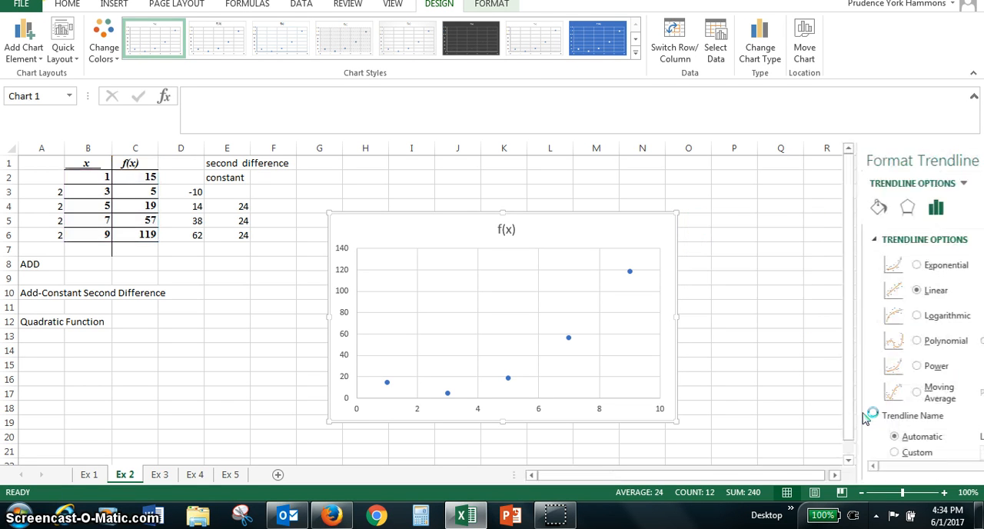
# - Switch the trendline to an order-2 polynomial passing through all five points
pyautogui.click(838, 290)
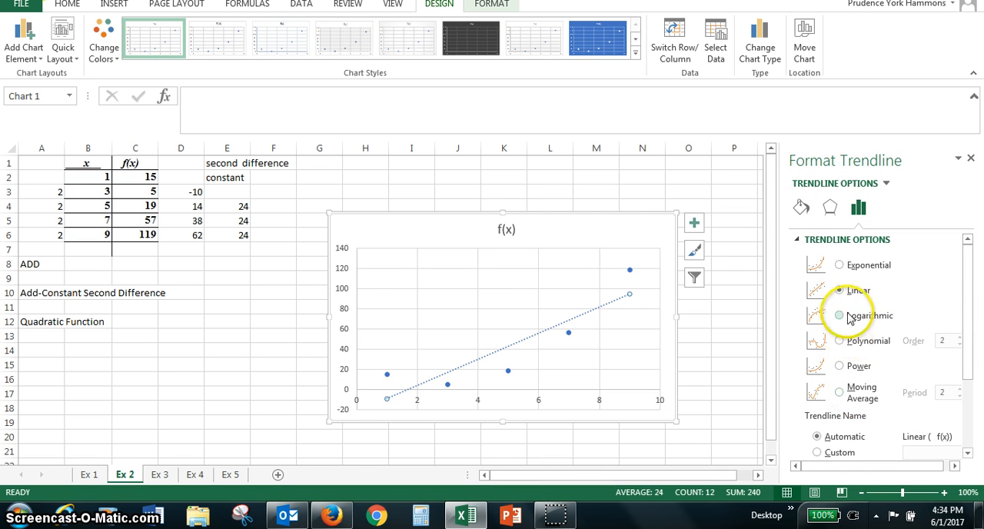
pyautogui.click(839, 290)
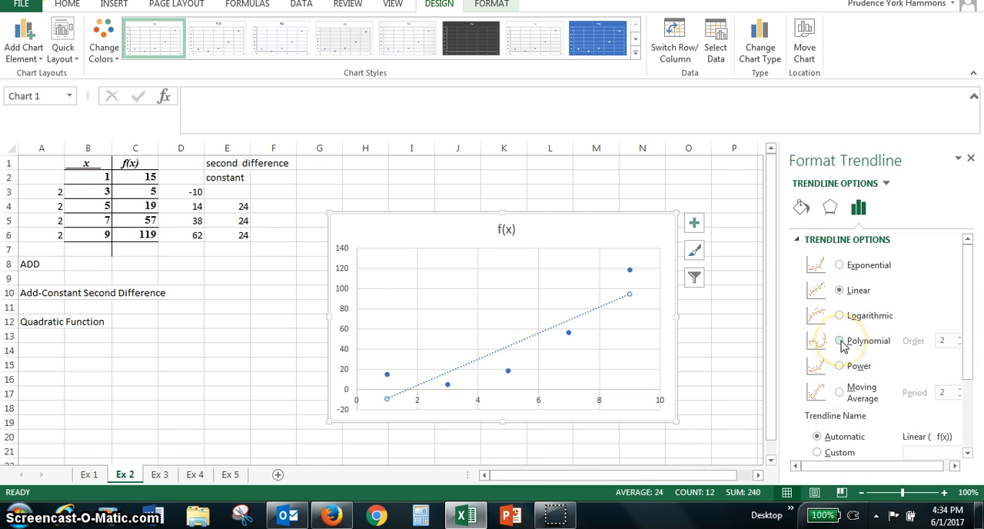
pyautogui.click(838, 341)
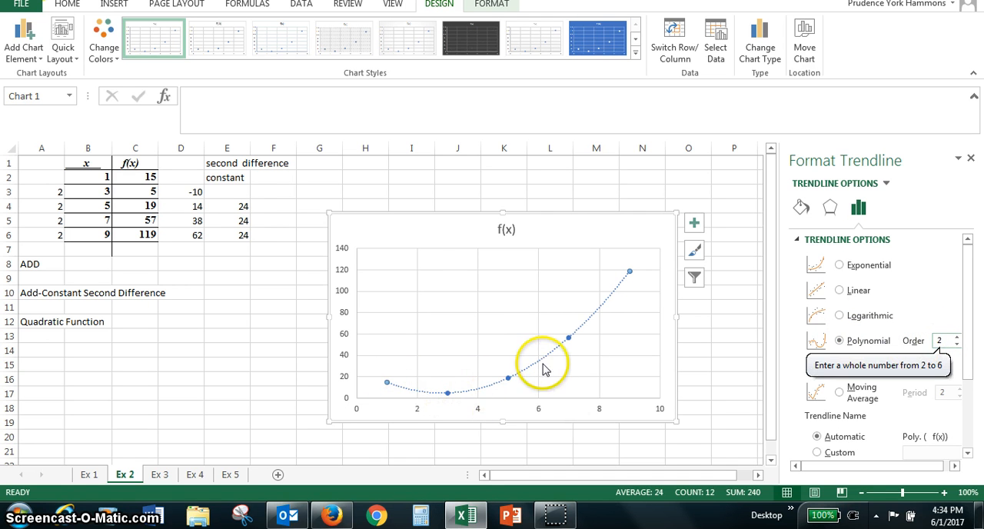
pyautogui.moveTo(405, 399)
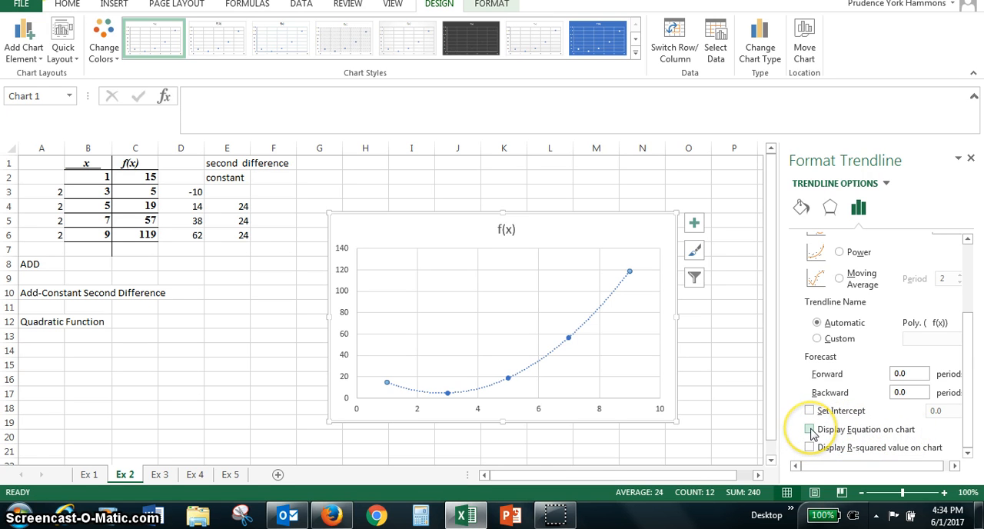
# - Turn on Display Equation on chart, showing y = 3x² - 17x + 29
pyautogui.click(809, 429)
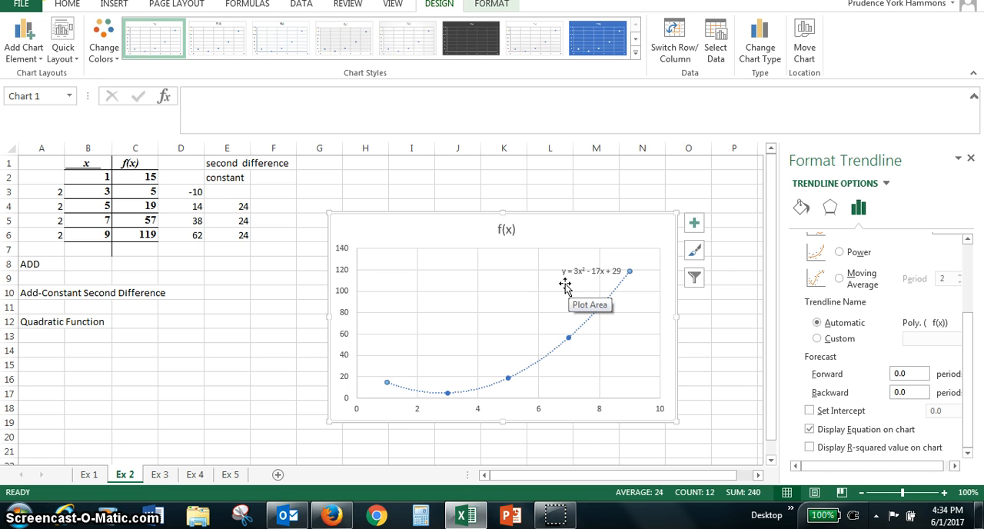
pyautogui.moveTo(579, 285)
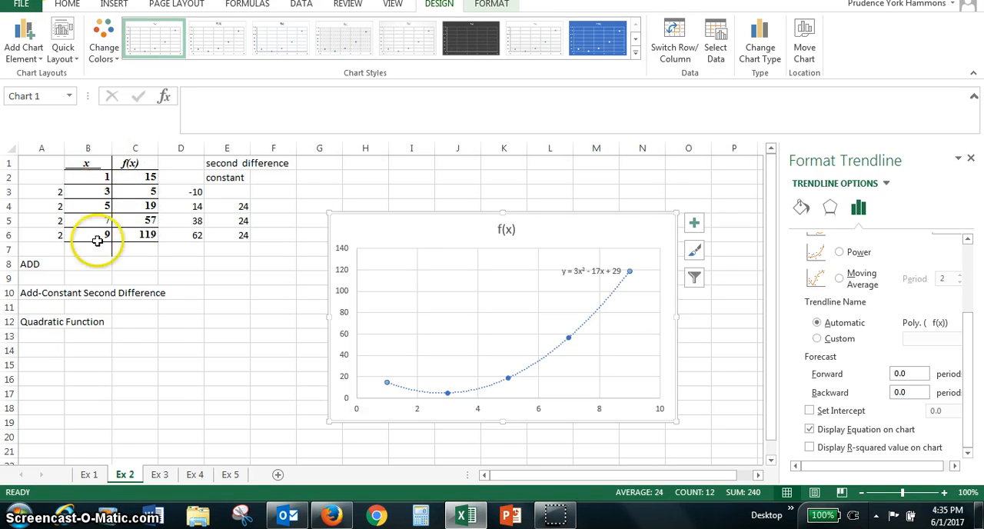
pyautogui.moveTo(174, 409)
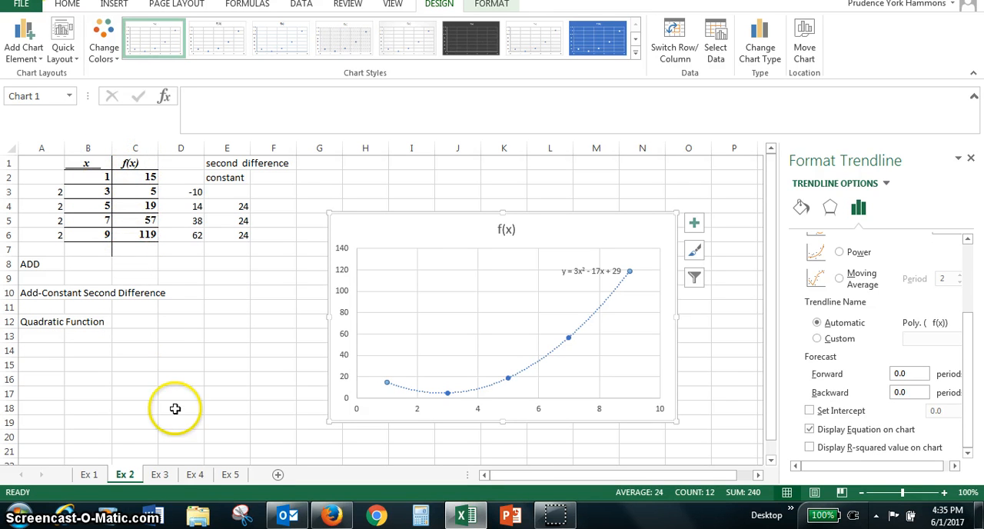